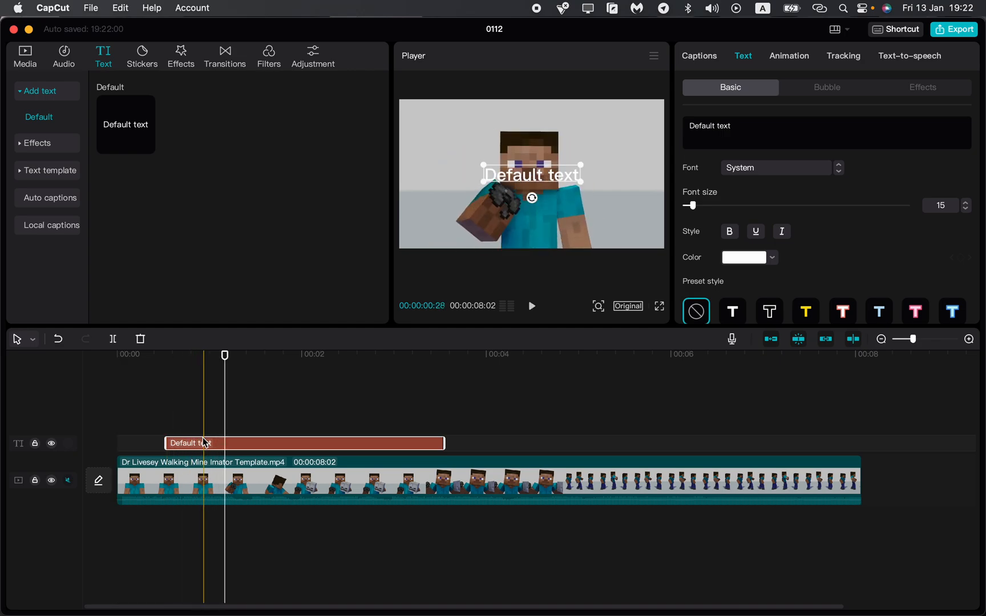
- Scrub to the start and change the caption text to 'Helo im steve' in black
left_click_drag(225, 355, 196, 360)
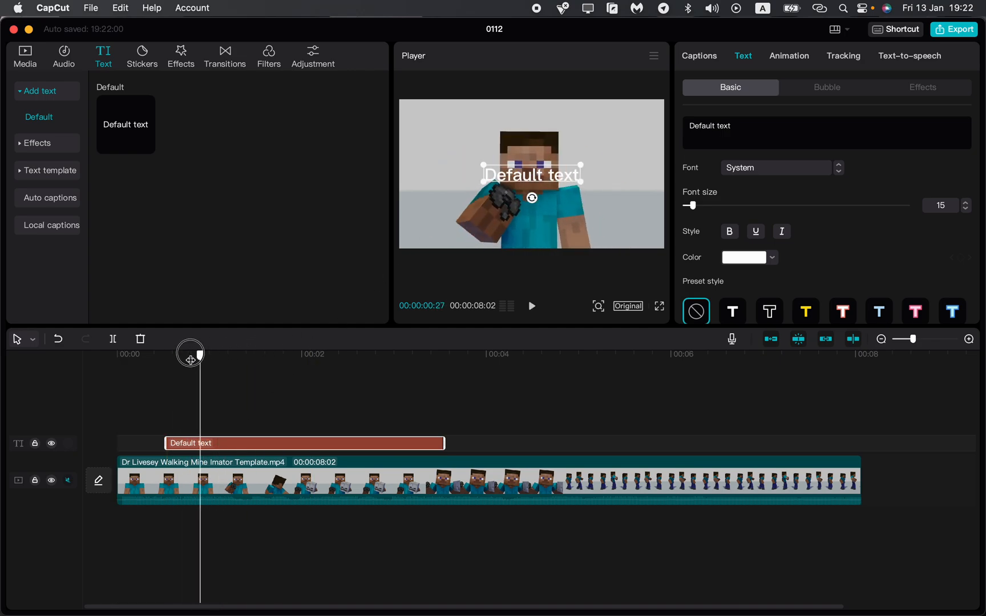
left_click_drag(189, 353, 175, 354)
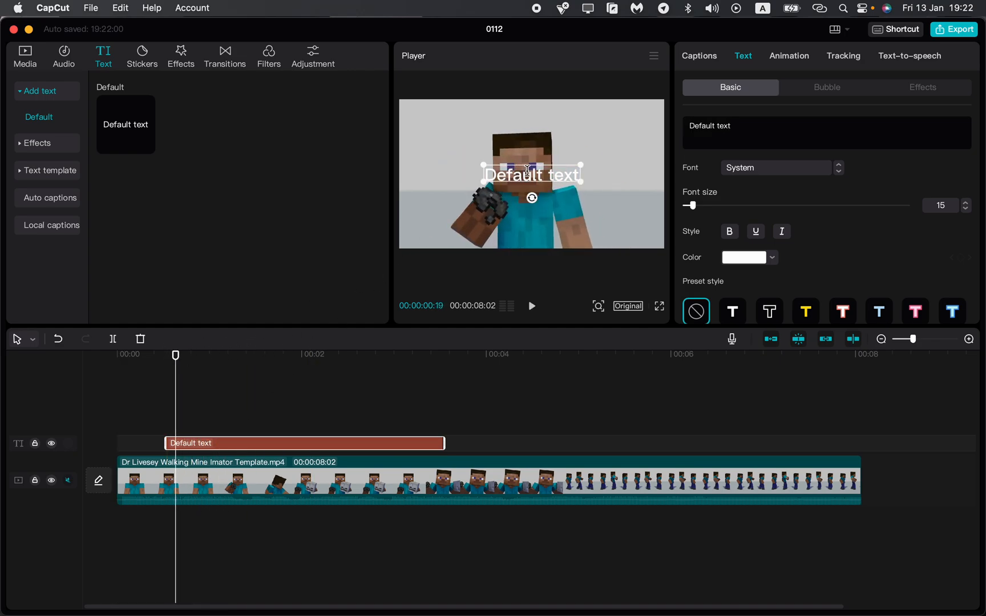
type("Helo im steve")
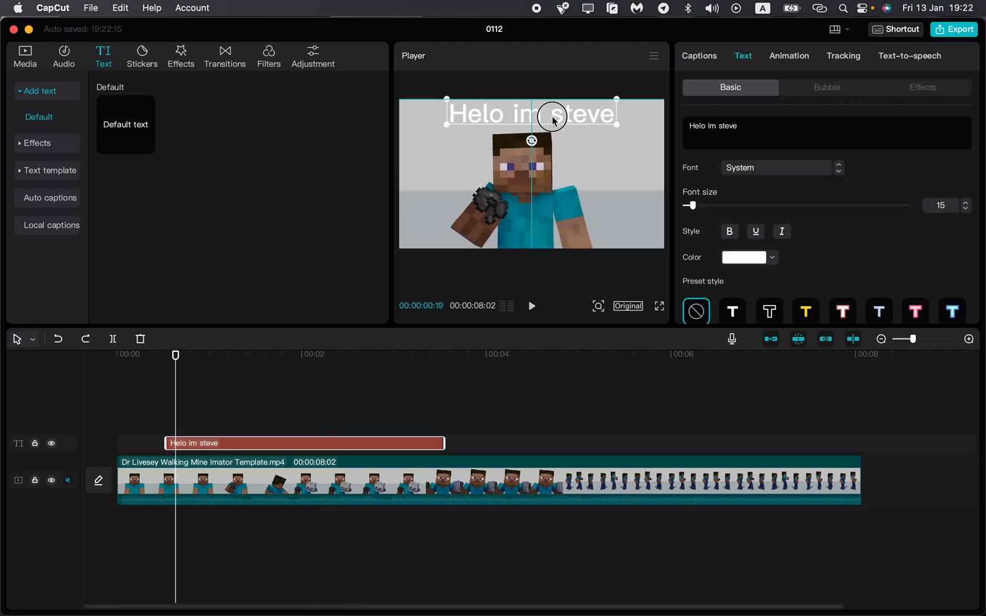
left_click(772, 258)
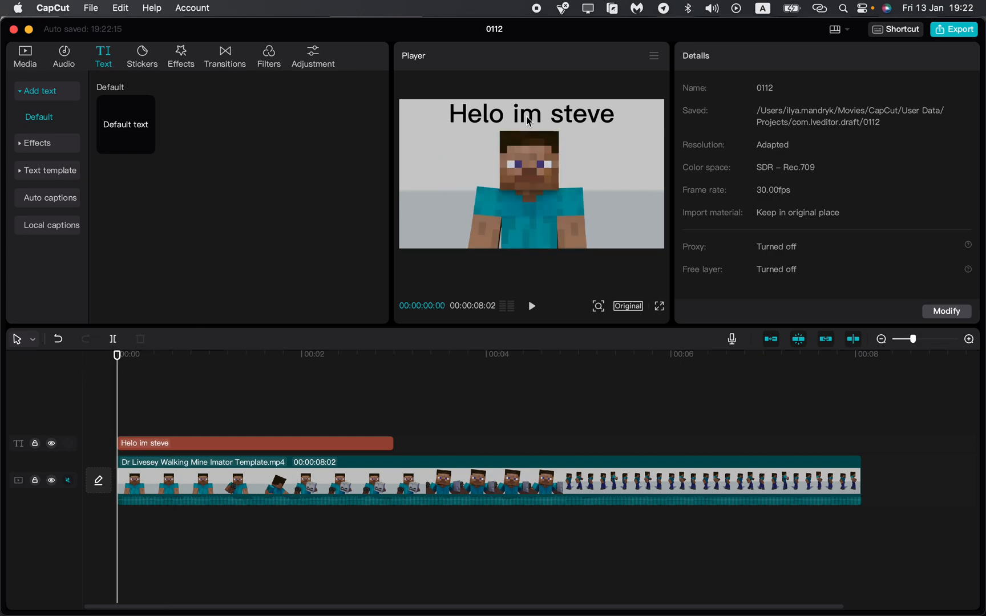
- Drag the 'Helo im steve' caption down to the lower part of the frame
left_click(251, 443)
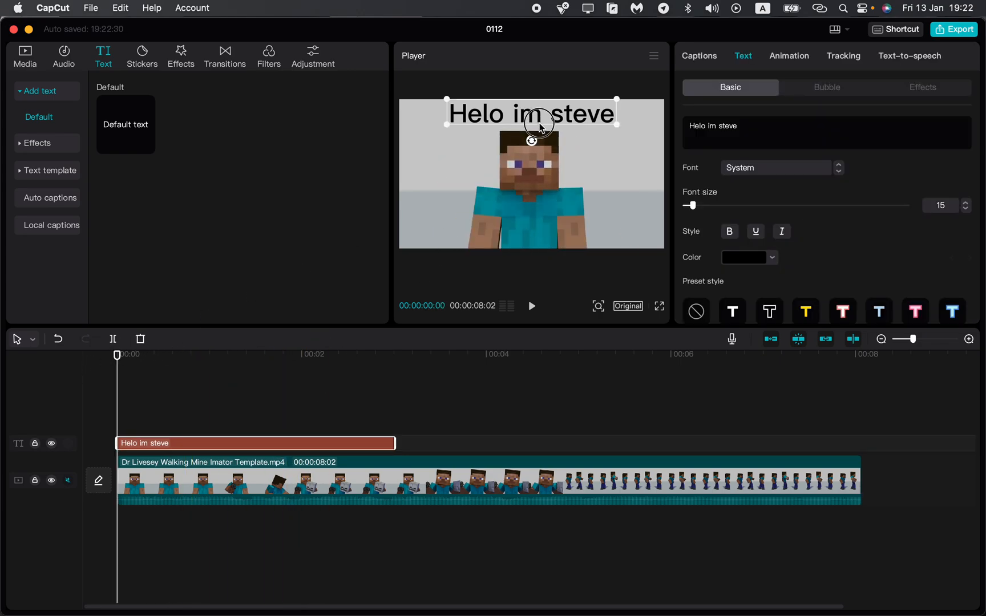
left_click_drag(534, 122, 539, 209)
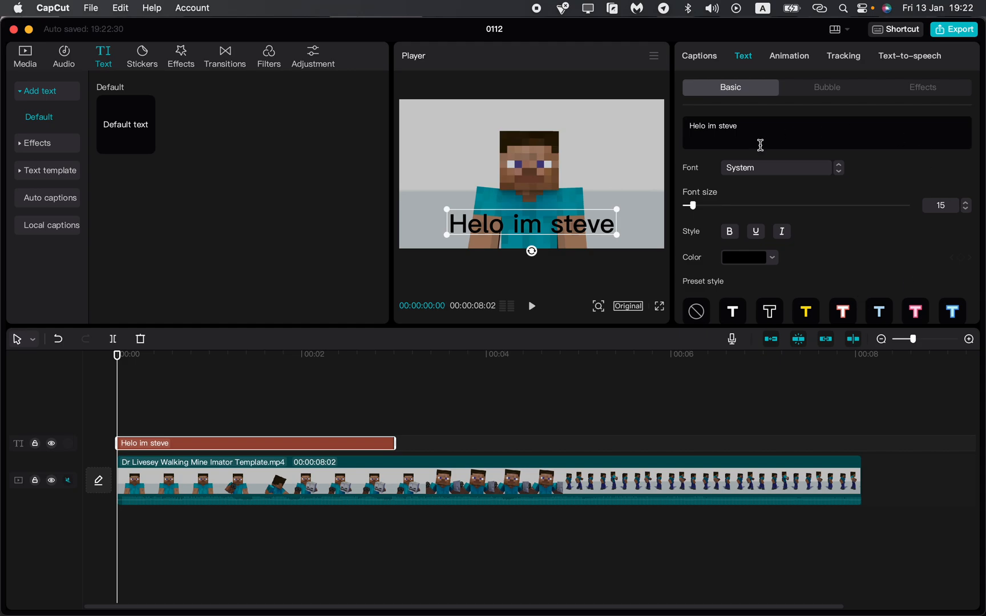
left_click(909, 55)
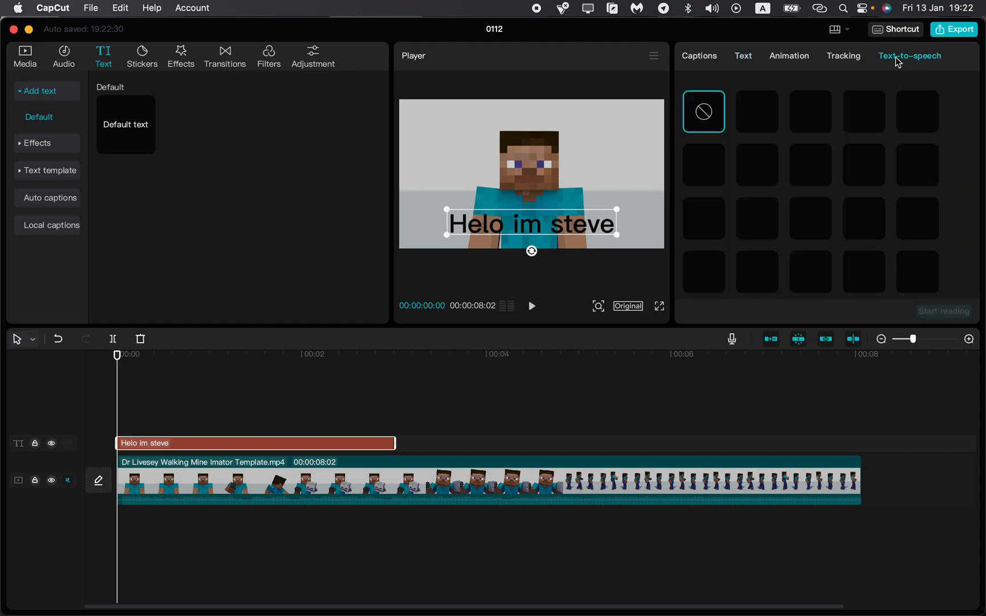
- Generate a Confident Mate voice clip reading the caption via Start reading
left_click(909, 56)
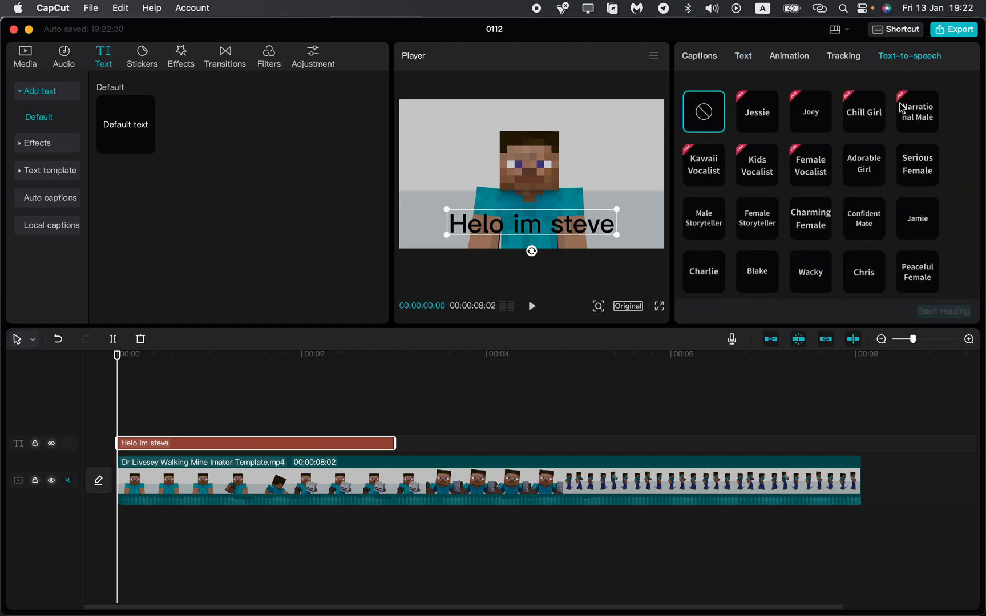
mouse_move(803, 228)
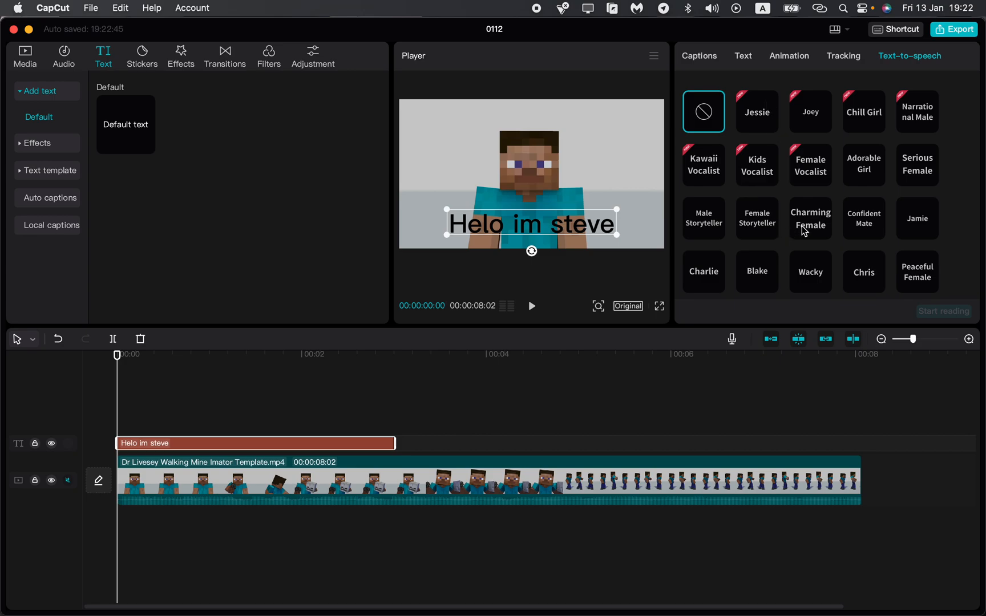
mouse_move(864, 223)
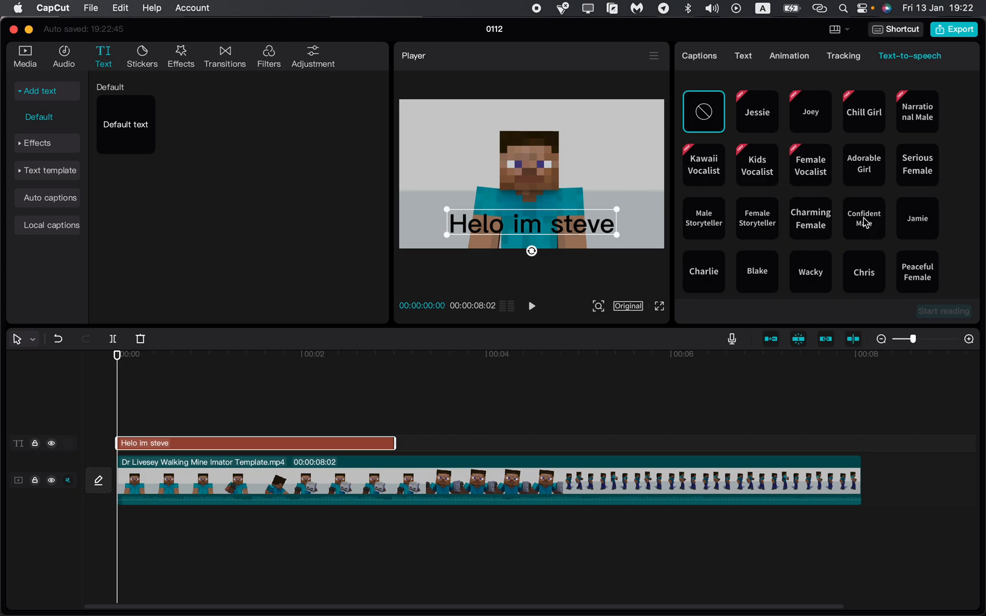
left_click(863, 218)
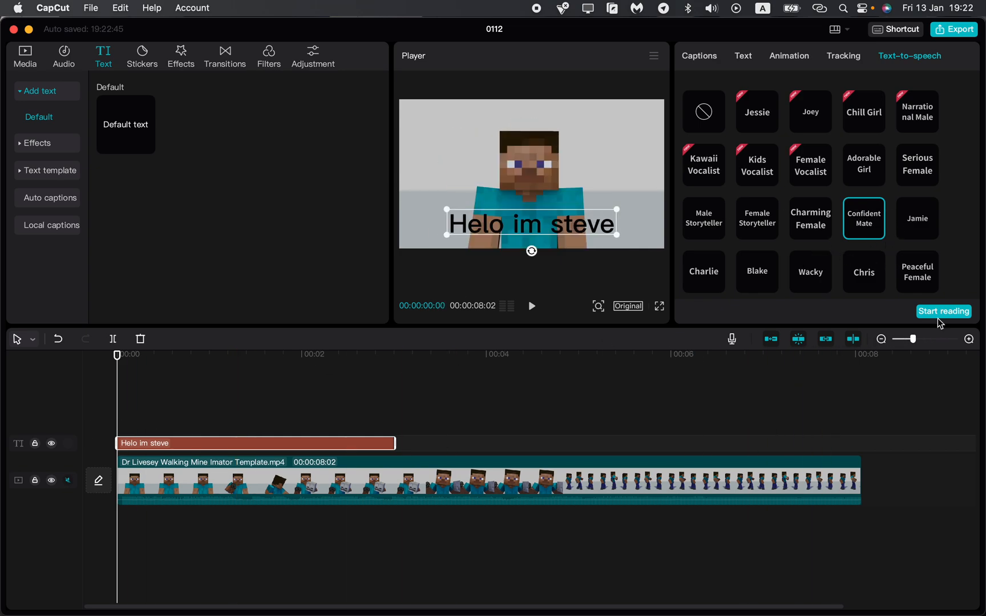
left_click(943, 310)
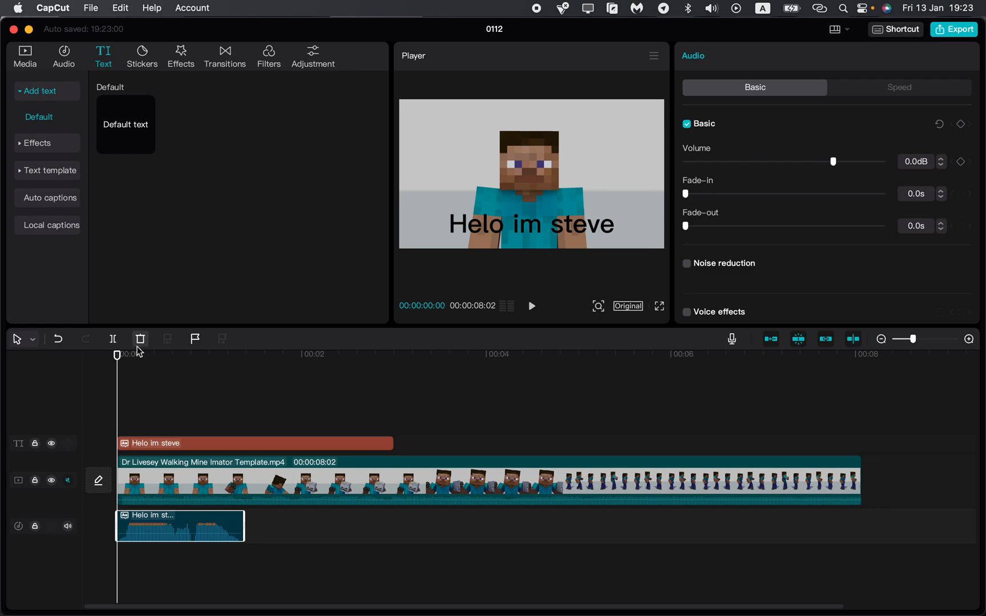
- Lower the generated voice clip's volume to about -9.5 dB
left_click(250, 356)
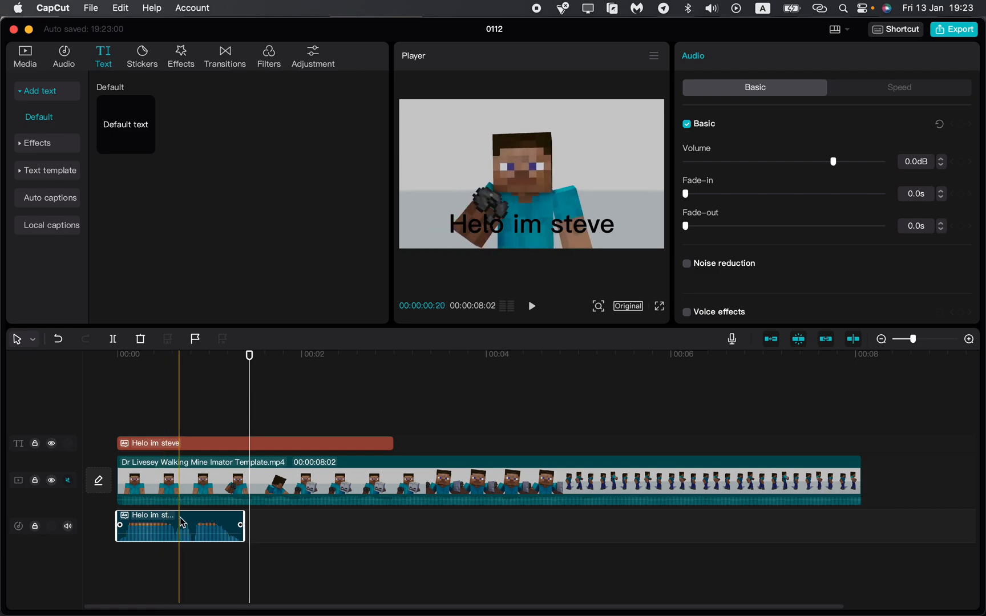
left_click_drag(835, 161, 787, 160)
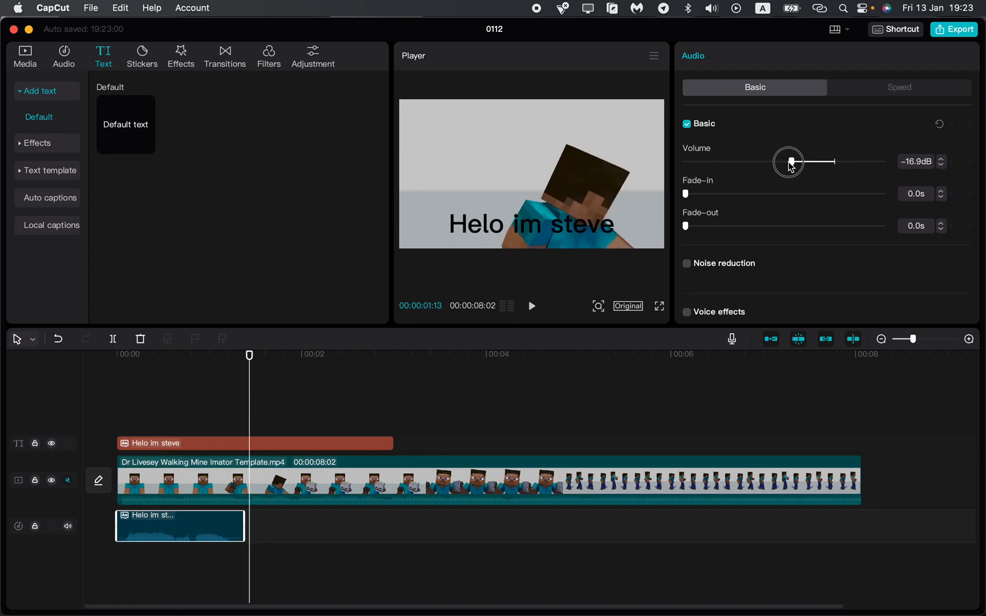
left_click_drag(787, 161, 827, 161)
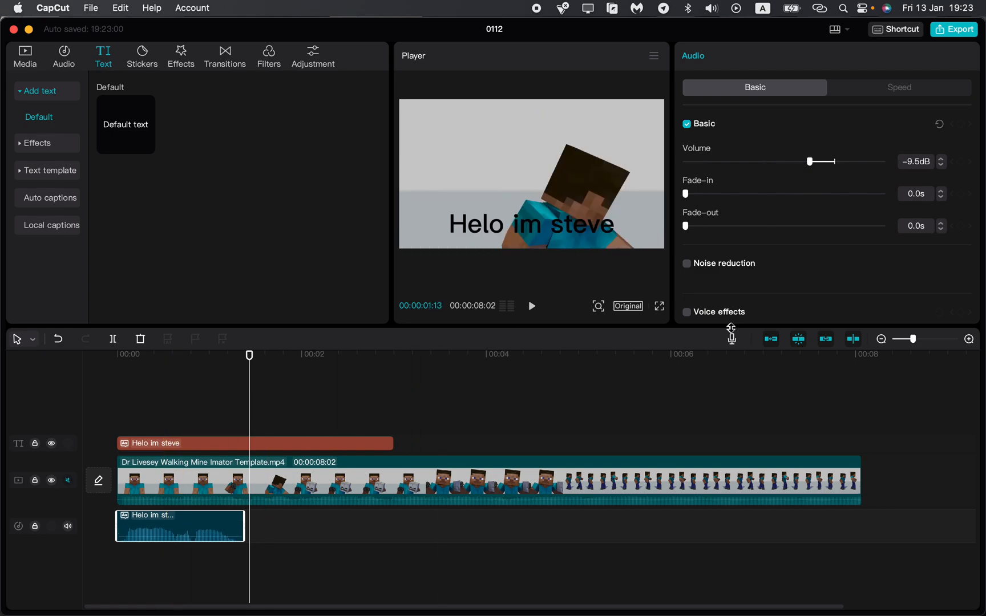
left_click(686, 262)
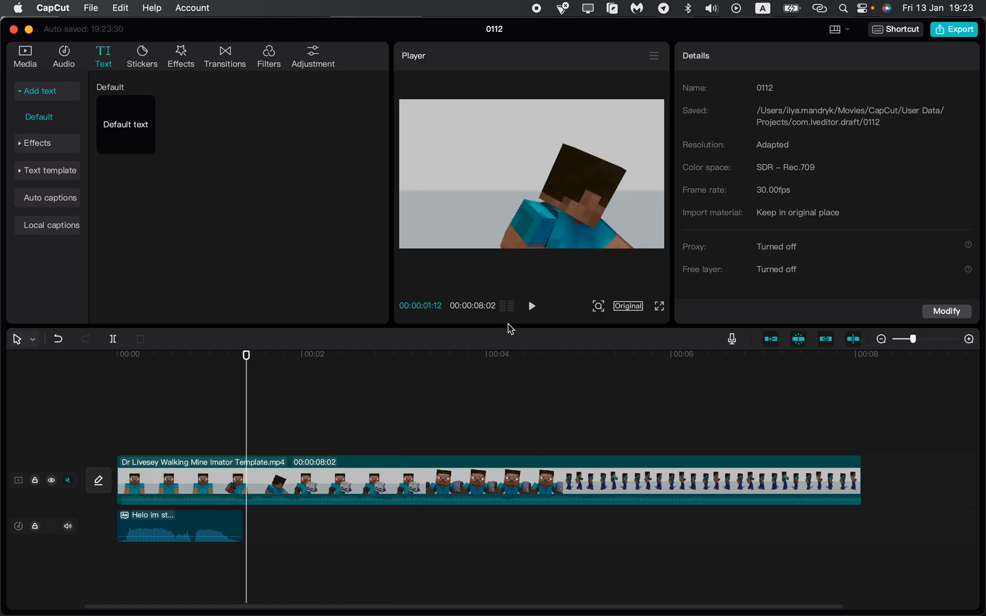
mouse_move(539, 24)
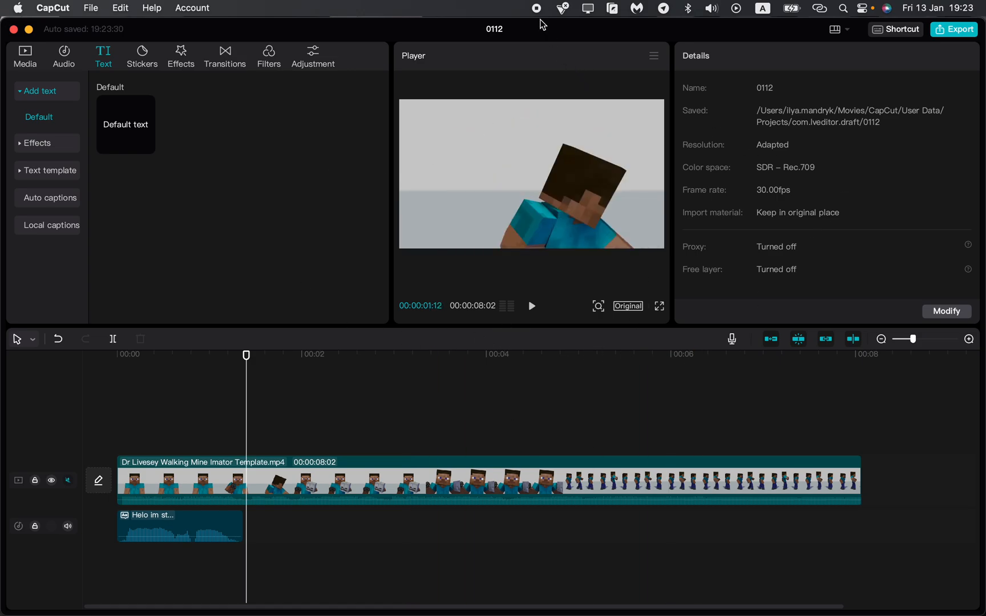